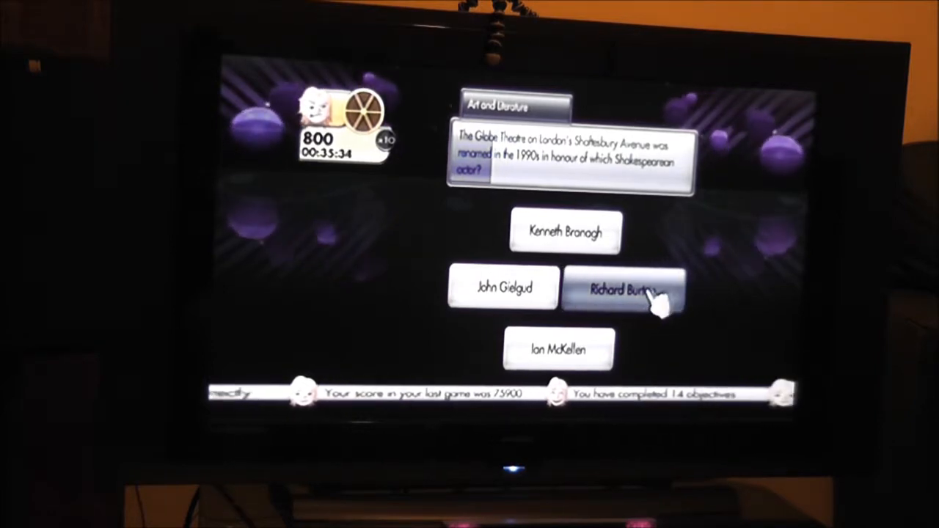
Step: Answer the Globe Theatre question with Richard Burton and continue after the wrong verdict
{"action": "left_click", "coordinate": [624, 288]}
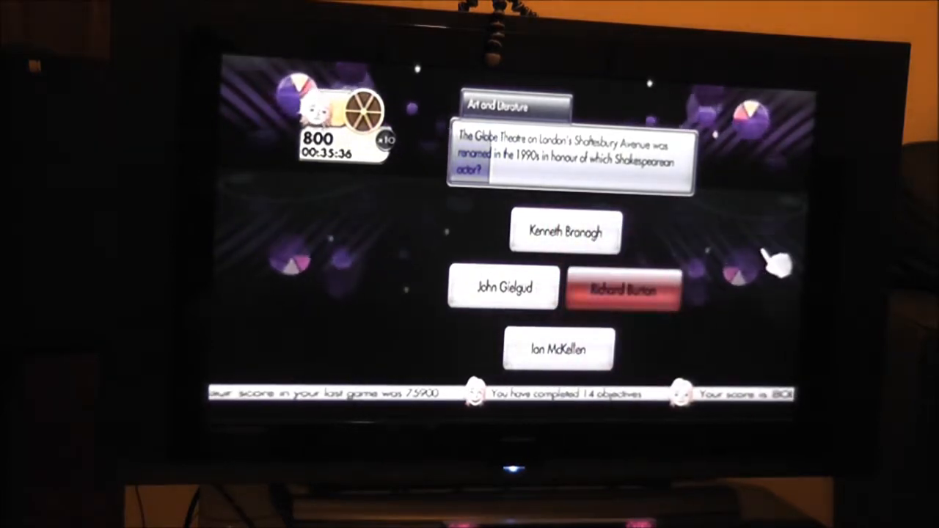
{"action": "left_click", "coordinate": [503, 287]}
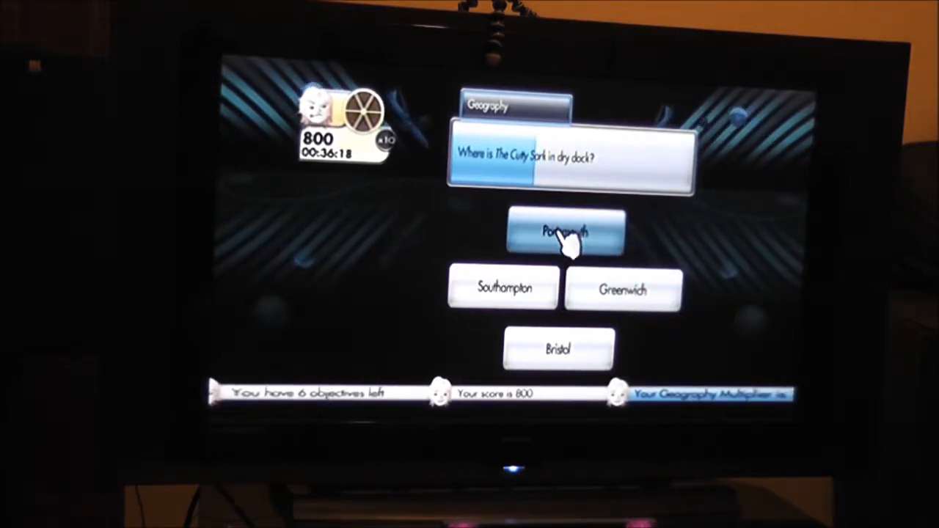
Step: Answer the Cutty Sark dry-dock question with Portsmouth
{"action": "left_click", "coordinate": [564, 231]}
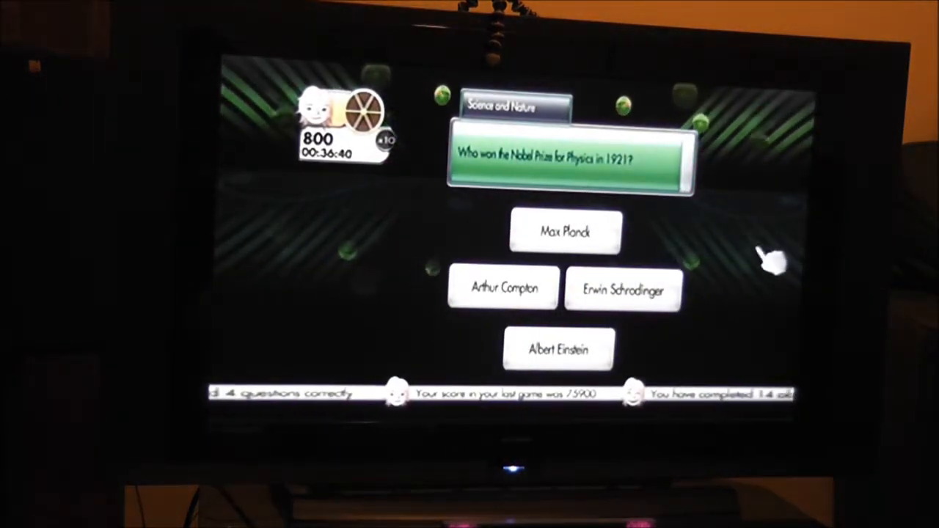
{"action": "mouse_move", "coordinate": [715, 257]}
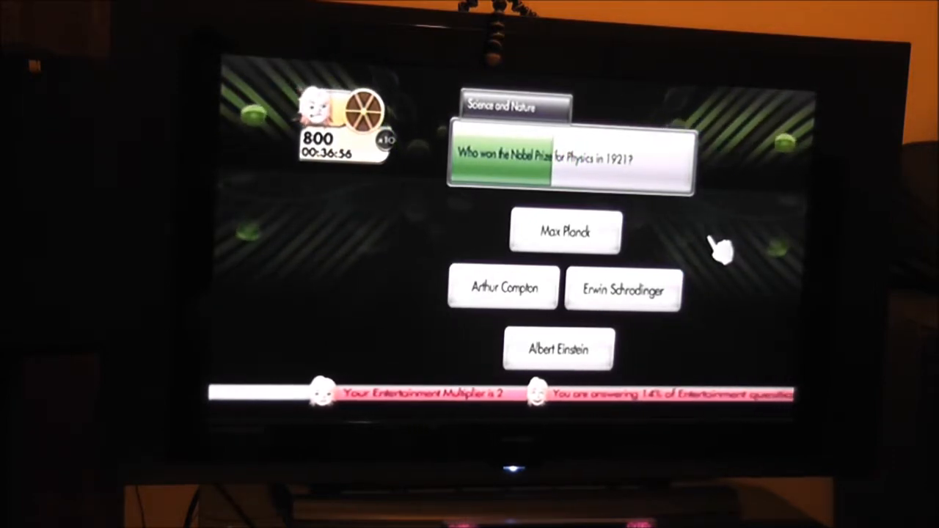
Step: Answer the 1921 Nobel Prize for Physics question with Max Planck
{"action": "left_click", "coordinate": [565, 231]}
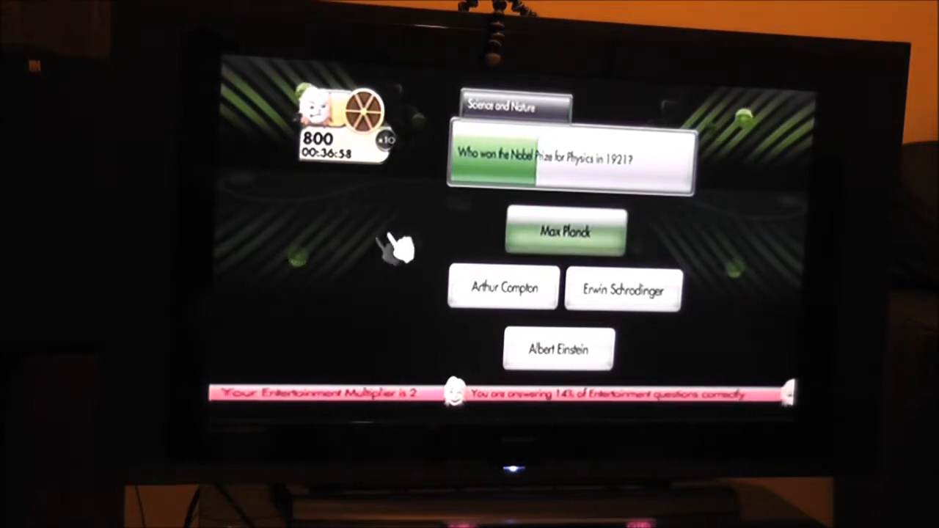
{"action": "mouse_move", "coordinate": [448, 337]}
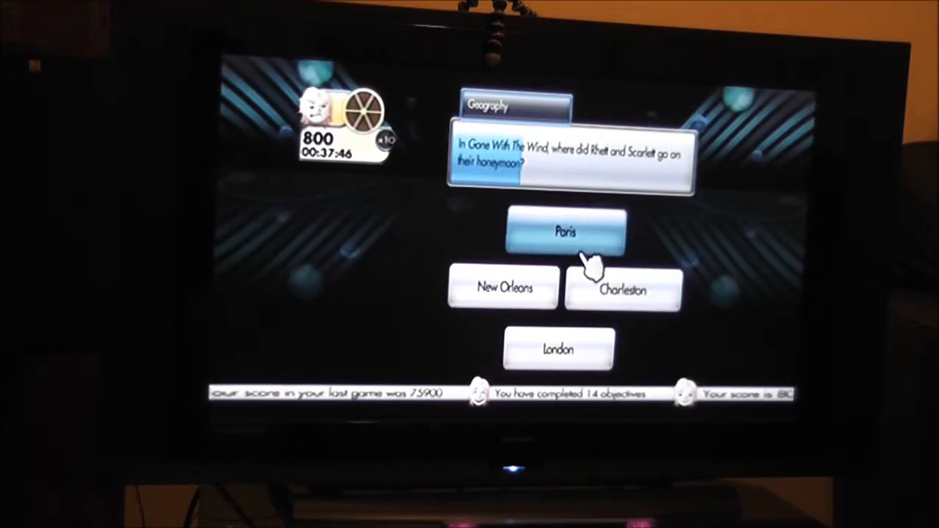
Step: Answer the Gone With The Wind honeymoon question with Paris and continue after the wrong verdict
{"action": "left_click", "coordinate": [565, 231]}
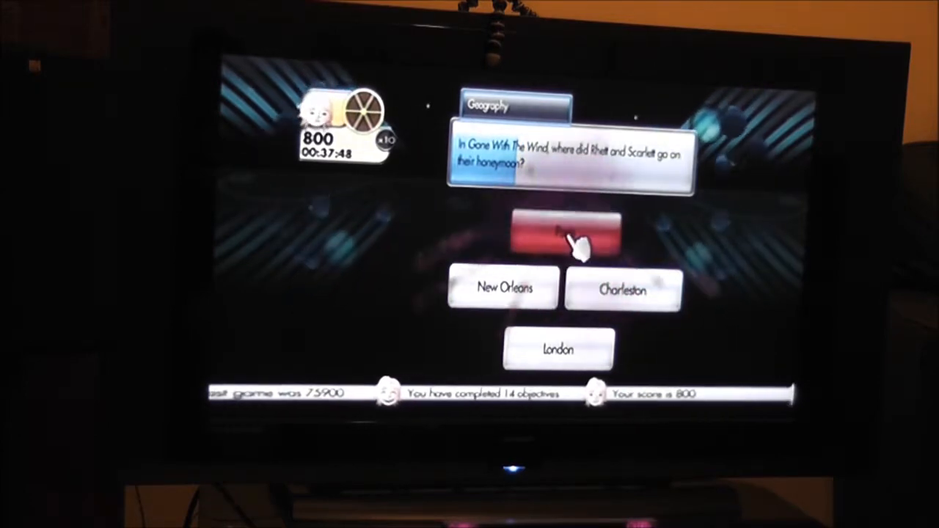
{"action": "left_click", "coordinate": [565, 233]}
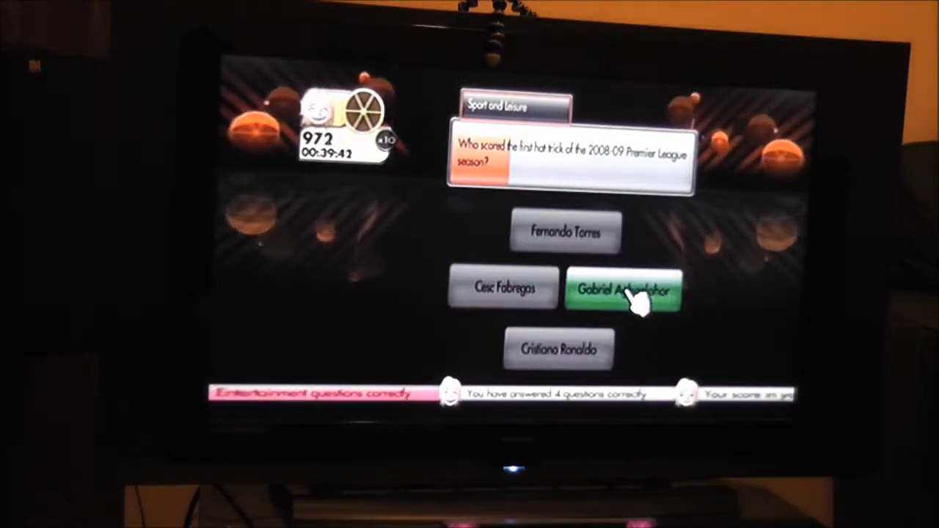
Step: Continue past the correct Gabriel Agbonlahor hat-trick answer to the next question at score 1000
{"action": "left_click", "coordinate": [624, 290]}
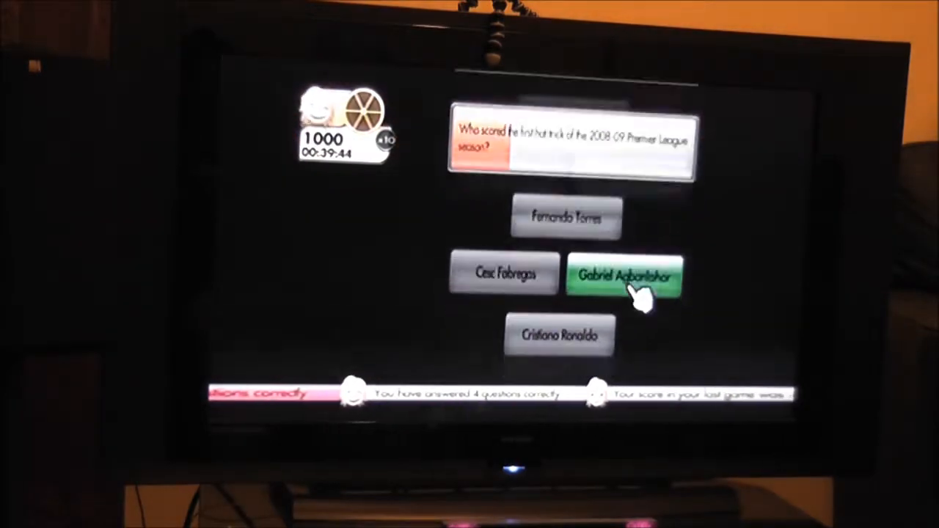
{"action": "left_click", "coordinate": [623, 278]}
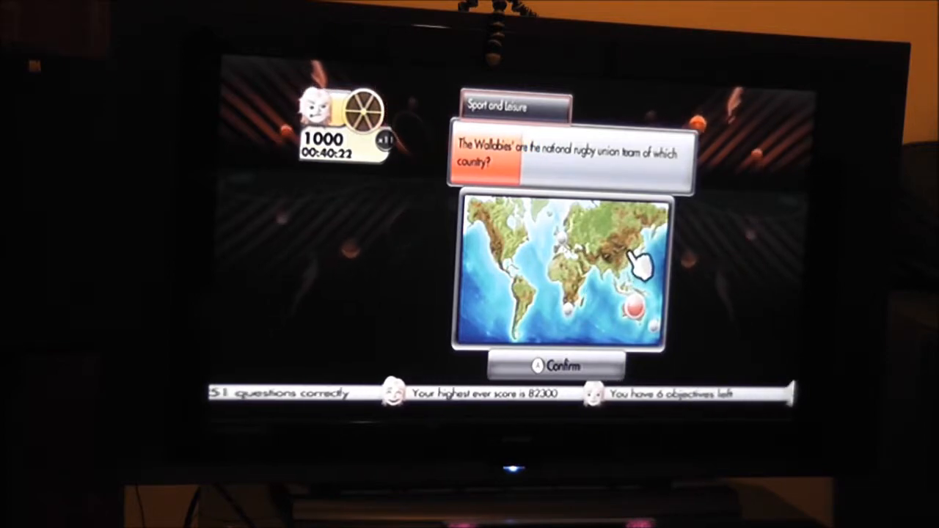
{"action": "mouse_move", "coordinate": [598, 304]}
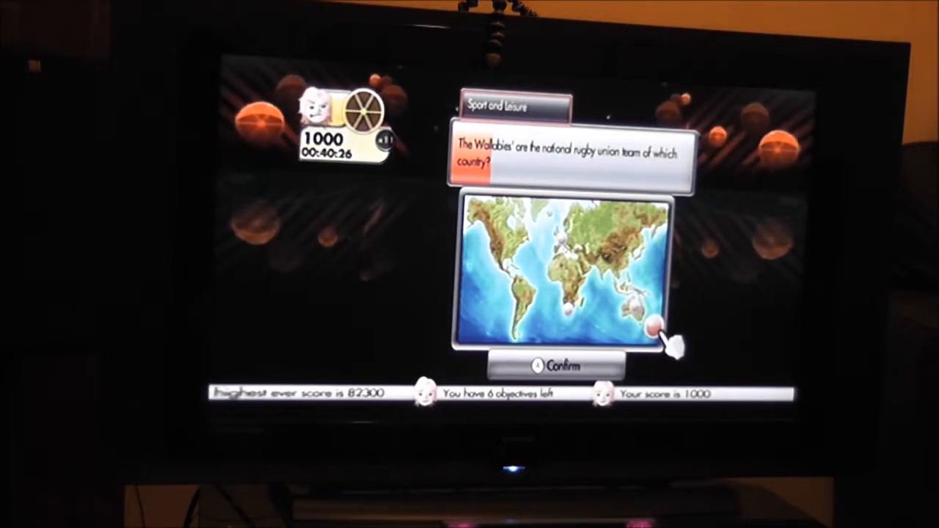
Step: Confirm Australia on the world map as the Wallabies rugby answer and continue
{"action": "left_click", "coordinate": [563, 365]}
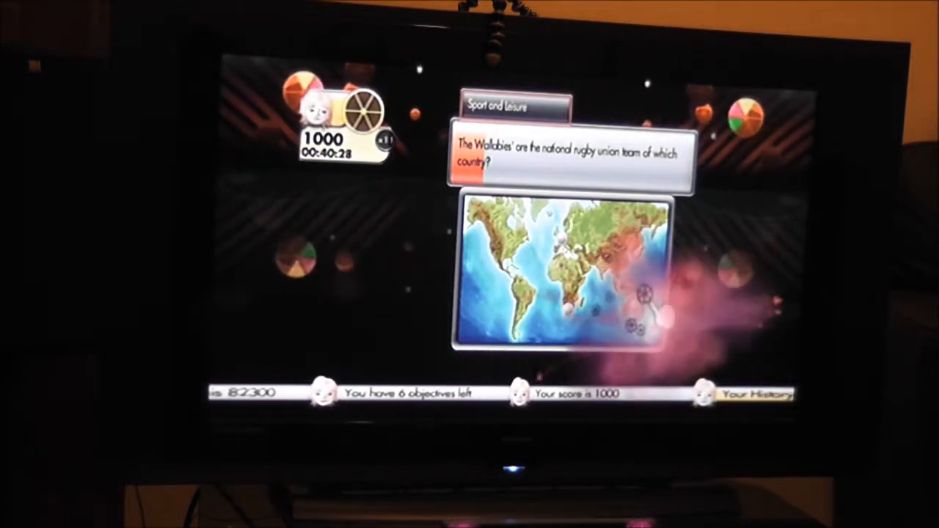
{"action": "left_click", "coordinate": [634, 308]}
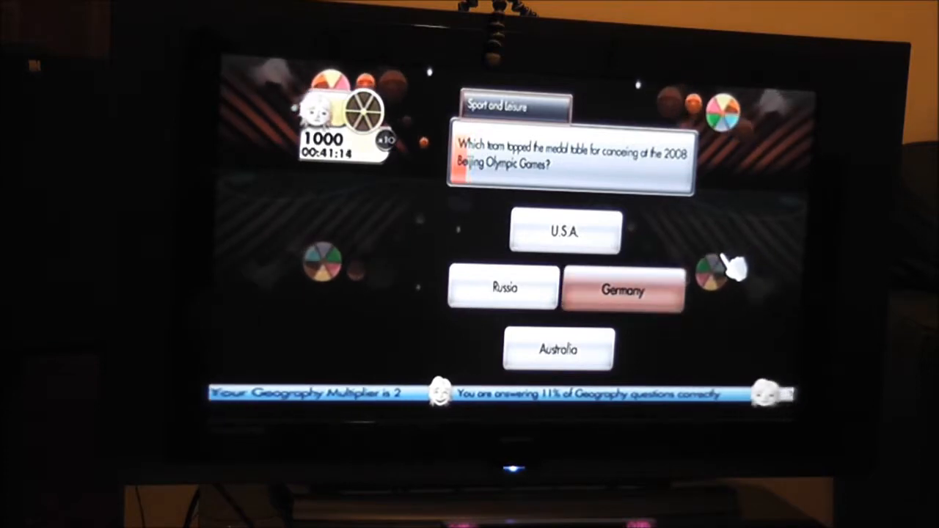
Step: Answer the Beijing 2008 canoeing medal question with Germany, lifting the score to 1200
{"action": "left_click", "coordinate": [624, 289]}
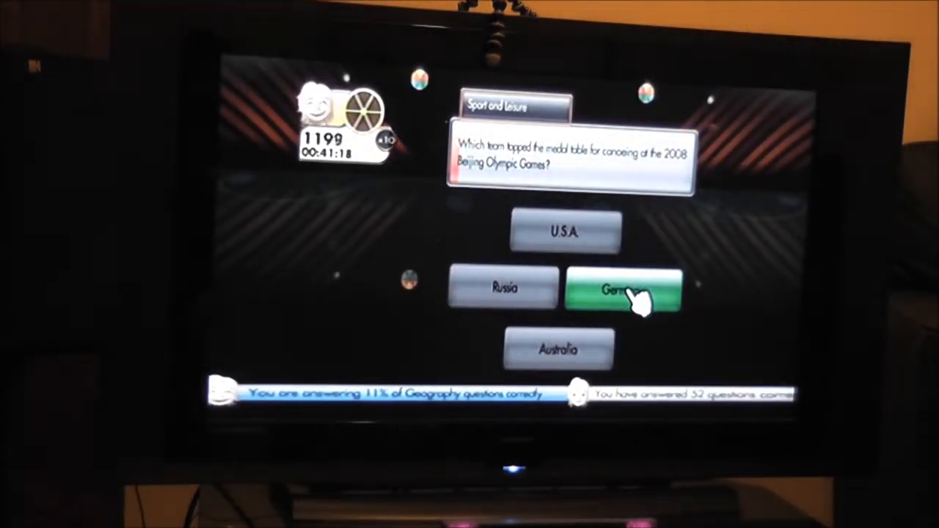
{"action": "left_click", "coordinate": [624, 289]}
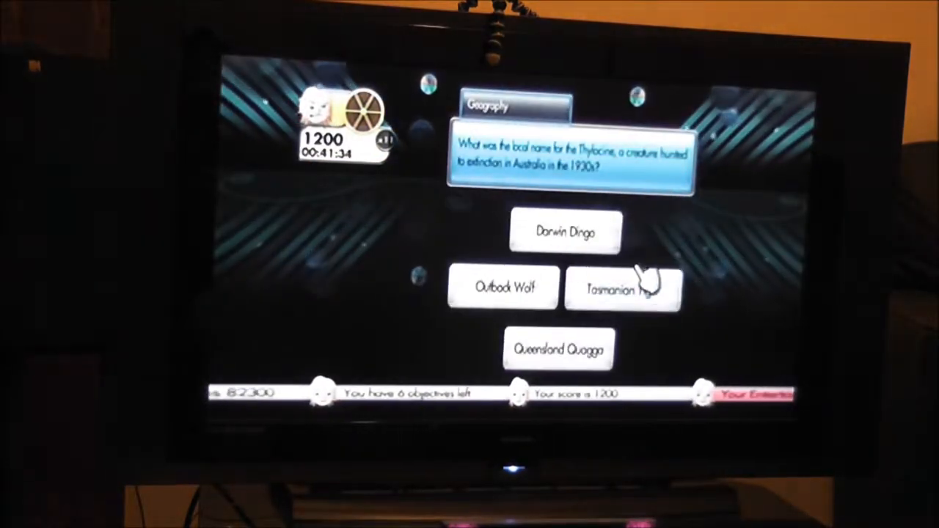
Step: Answer the Thylacine question with Outback Wolf and continue after Tasmanian Tiger is revealed
{"action": "left_click", "coordinate": [623, 288]}
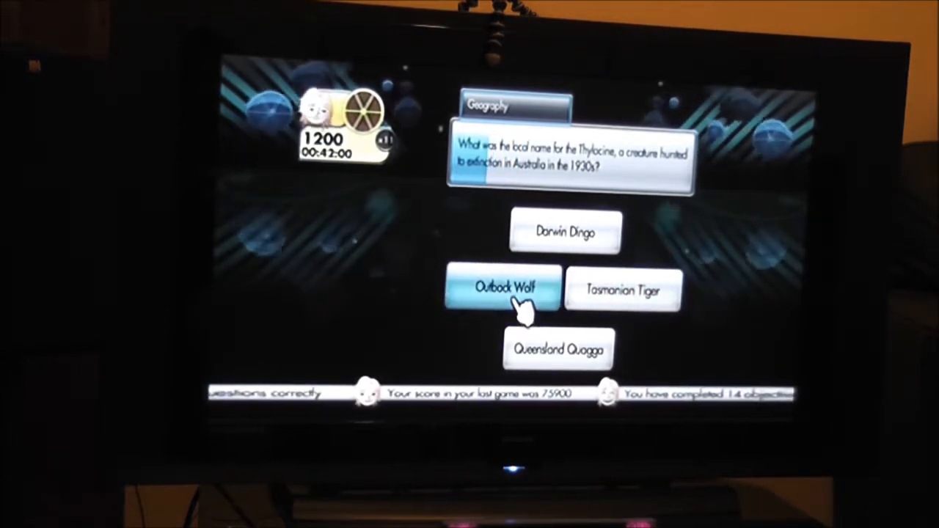
{"action": "left_click", "coordinate": [502, 288]}
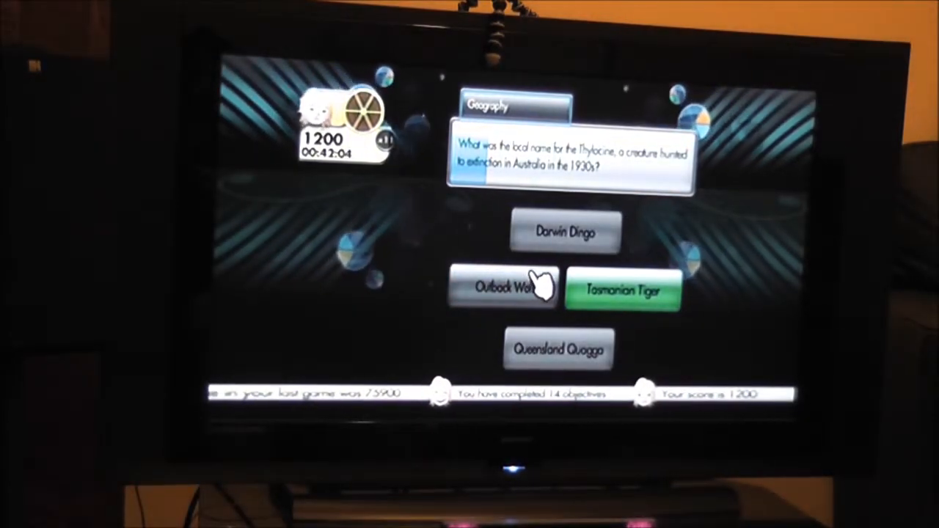
{"action": "left_click", "coordinate": [623, 289]}
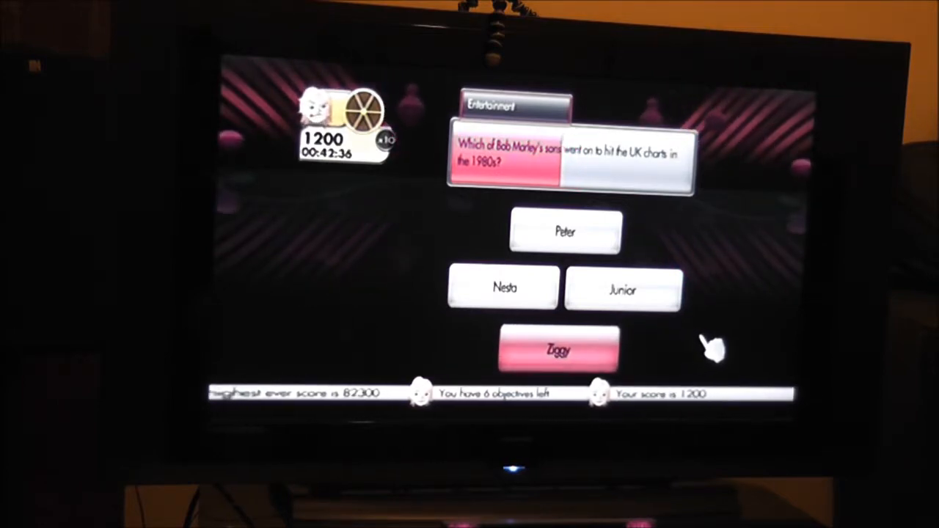
{"action": "mouse_move", "coordinate": [704, 341]}
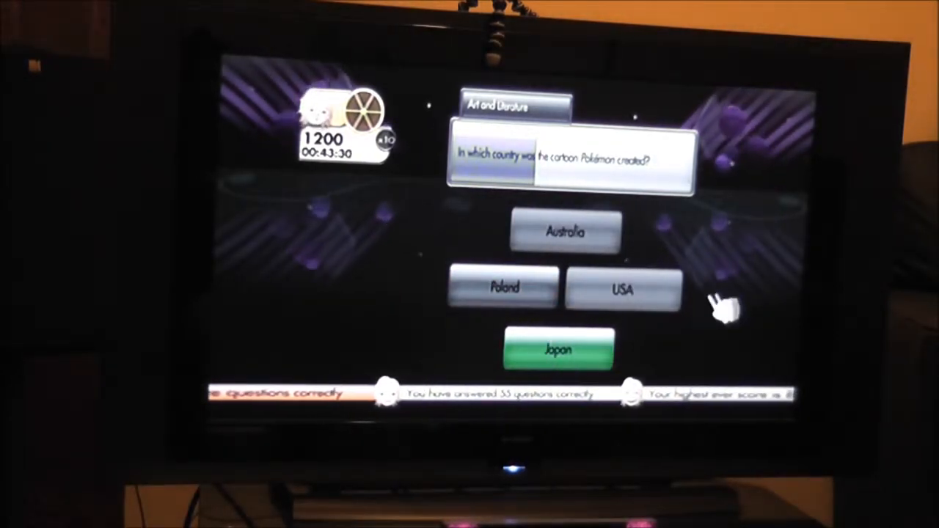
Step: Select an answer for the Pokémon origin question before Japan is revealed correct
{"action": "left_click", "coordinate": [557, 349]}
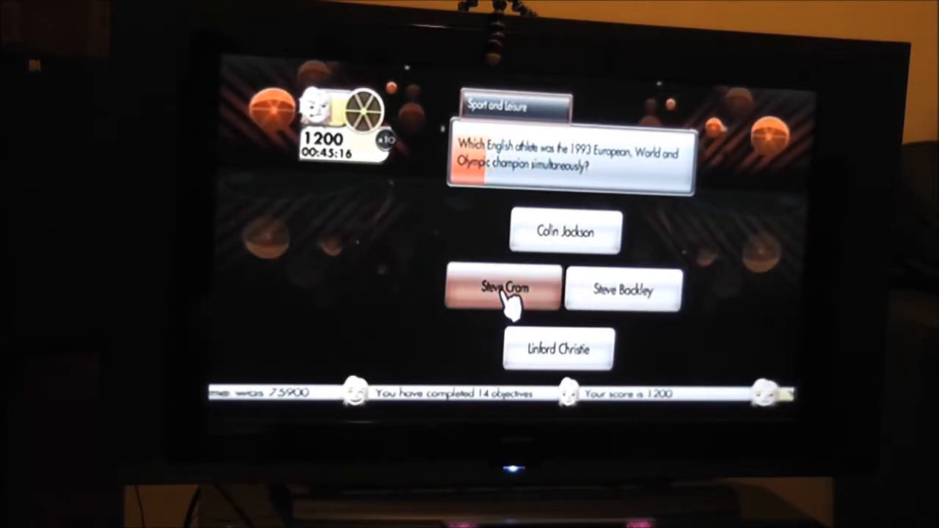
Step: Submit Steve Cram, the second listed athlete, for the 1993 triple champion question
{"action": "left_click", "coordinate": [504, 288]}
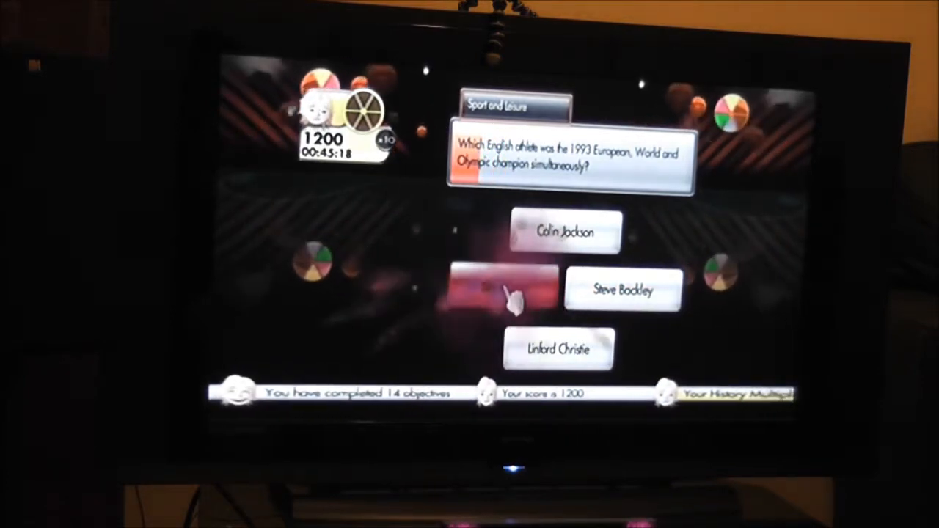